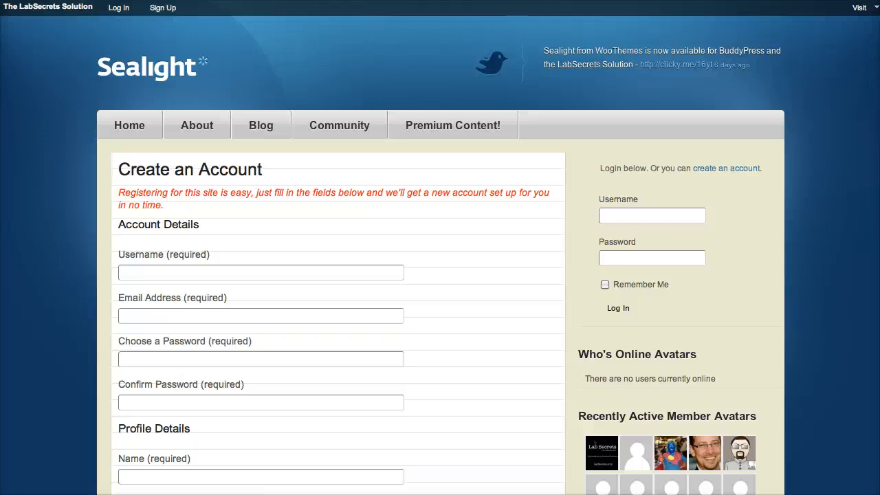
pyautogui.moveTo(280, 48)
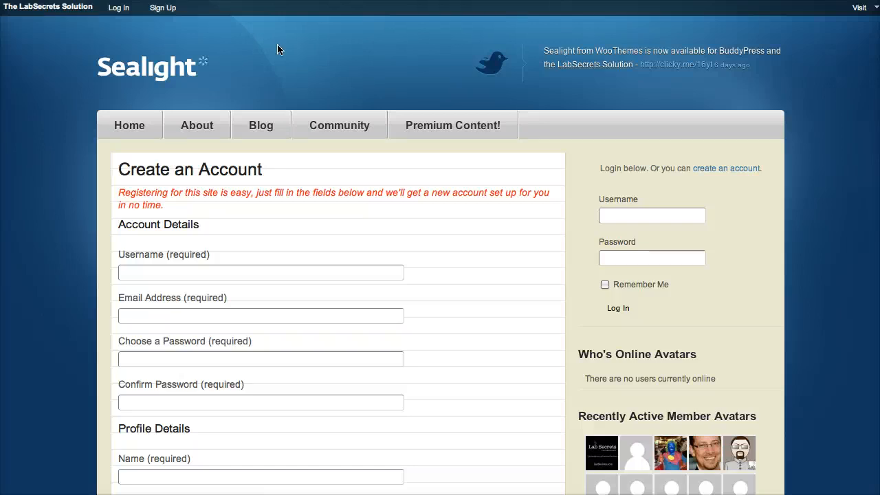
pyautogui.moveTo(306, 58)
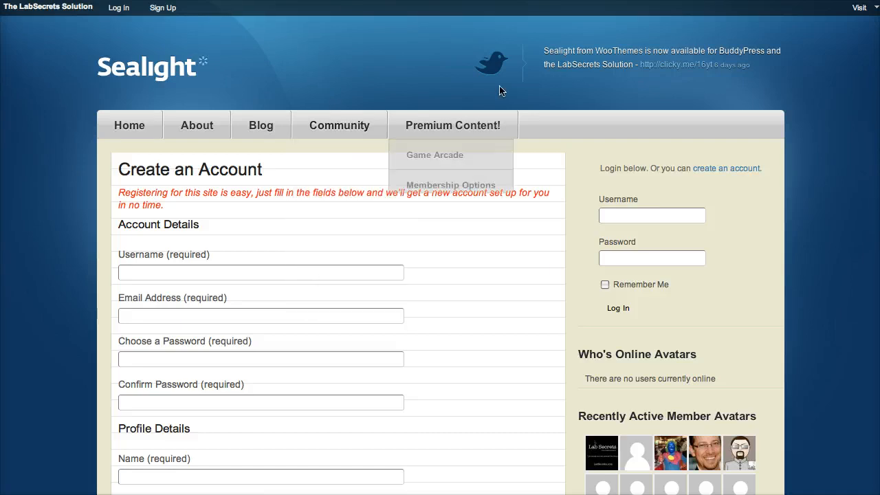
# Enter CAPTCHA code TK33 and answer 'nine' to the 4-plus-5 security question.
pyautogui.scroll(-3)
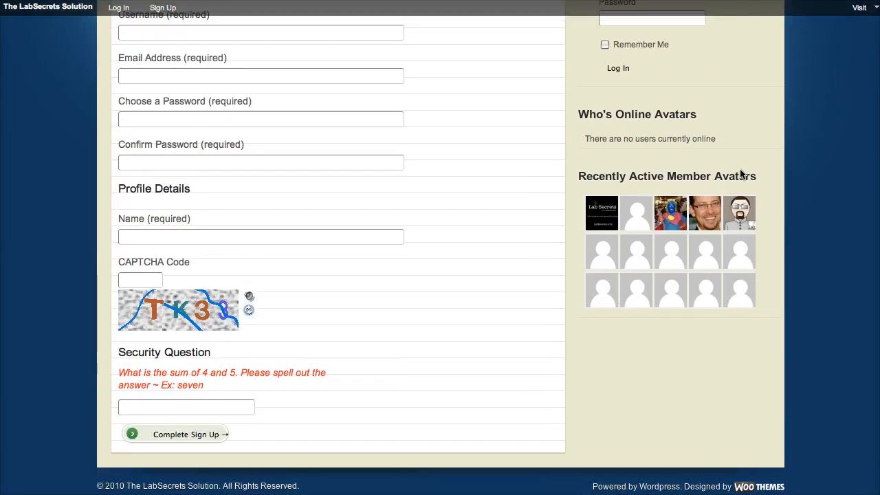
pyautogui.moveTo(356, 331)
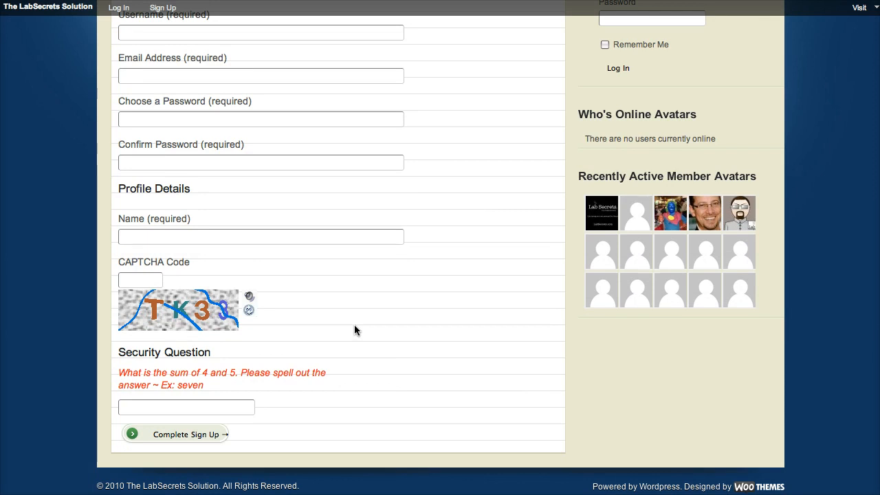
pyautogui.moveTo(297, 264)
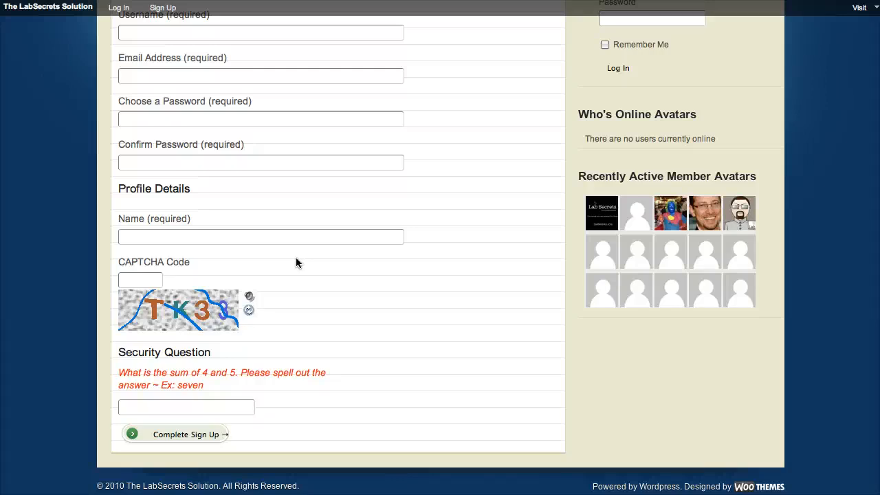
pyautogui.moveTo(395, 274)
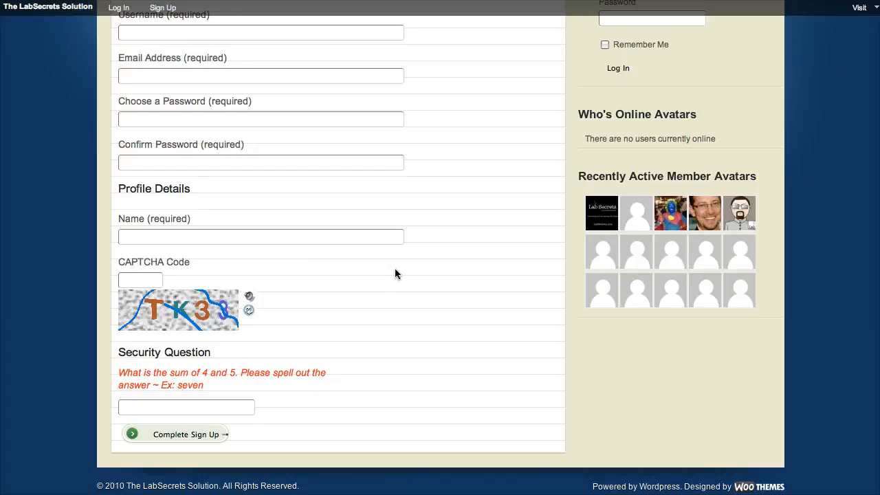
pyautogui.scroll(3)
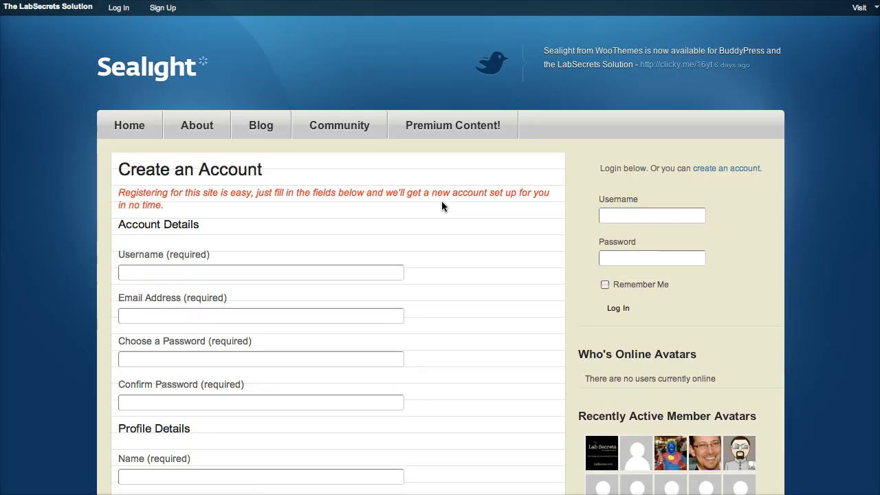
pyautogui.moveTo(299, 198)
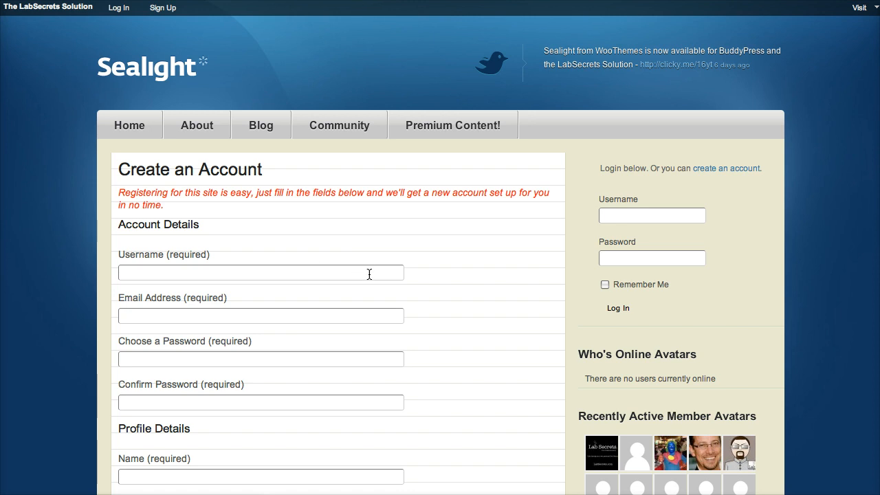
pyautogui.moveTo(377, 273)
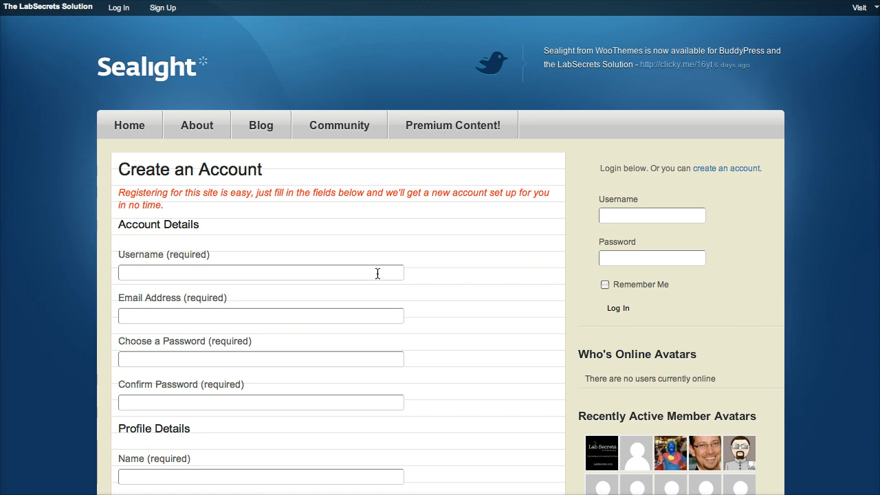
pyautogui.scroll(-3)
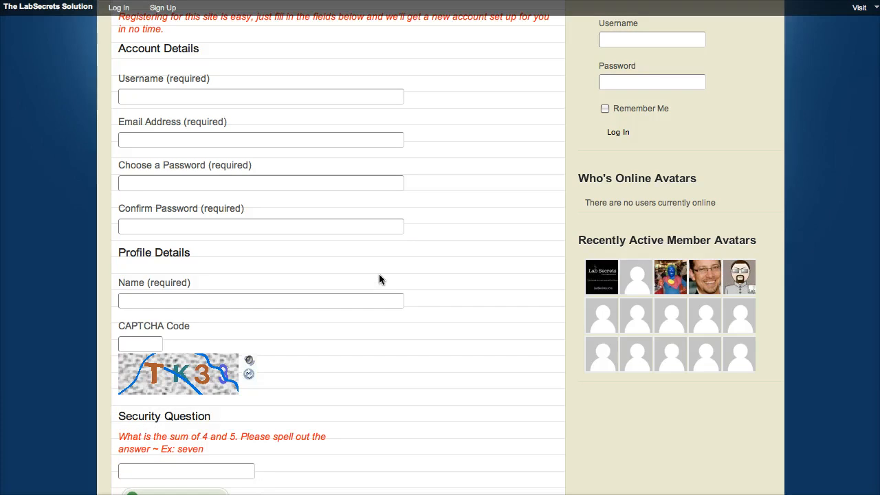
pyautogui.scroll(-3)
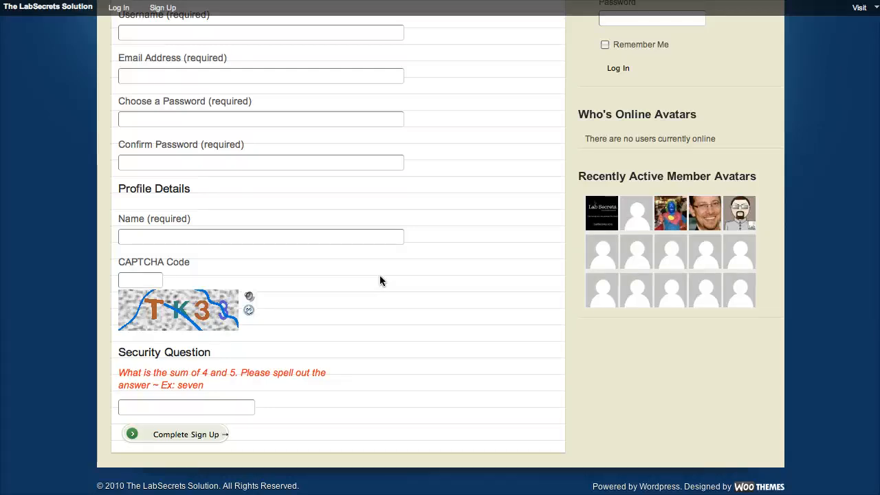
pyautogui.moveTo(93, 278)
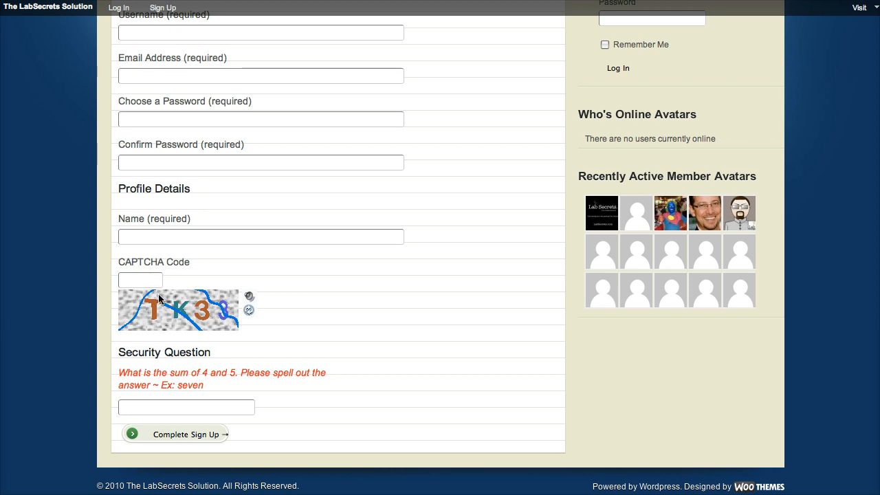
pyautogui.moveTo(313, 278)
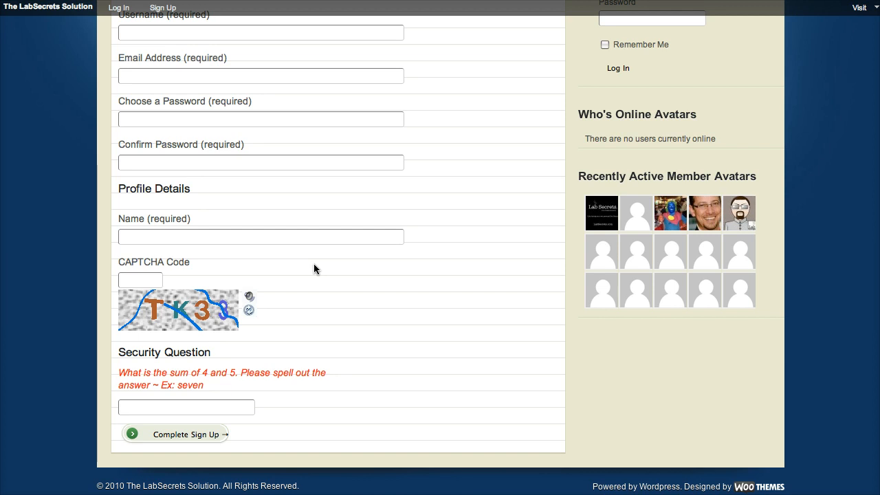
pyautogui.click(140, 280)
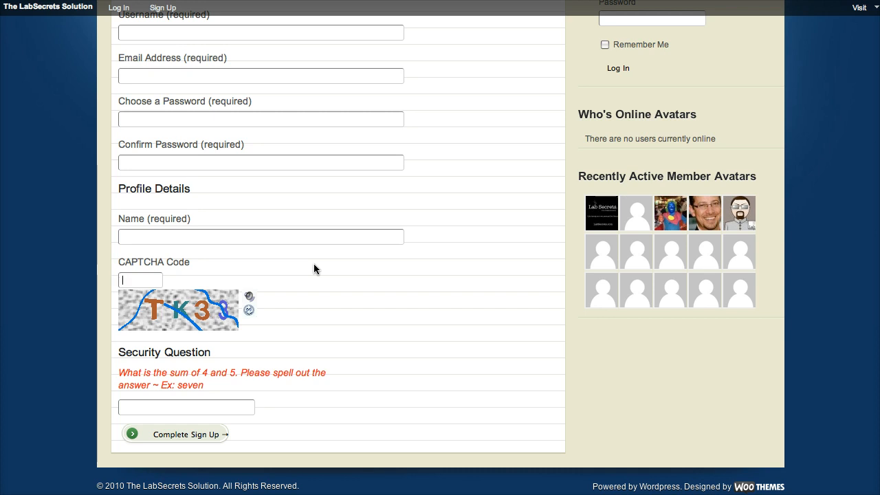
pyautogui.moveTo(241, 265)
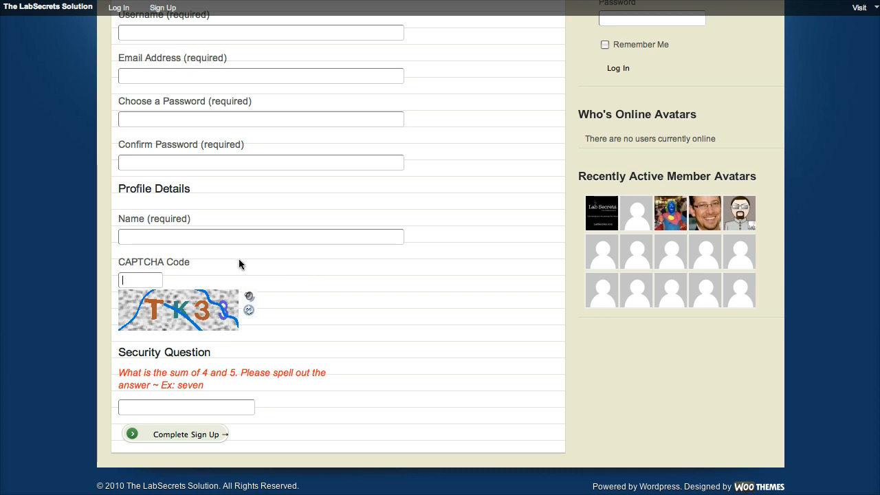
pyautogui.moveTo(268, 292)
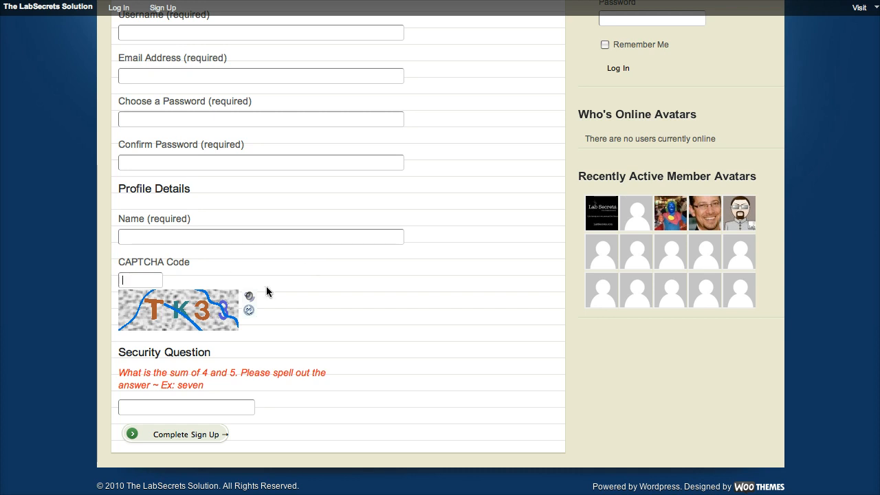
pyautogui.moveTo(256, 351)
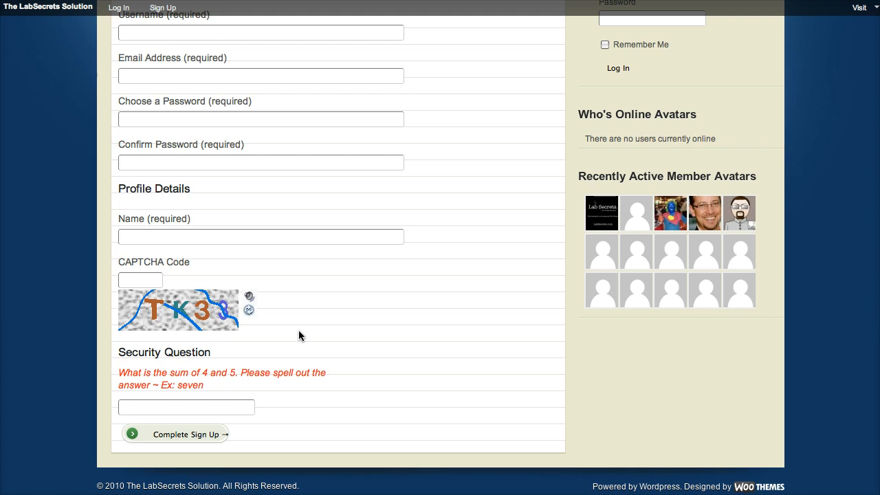
pyautogui.moveTo(346, 342)
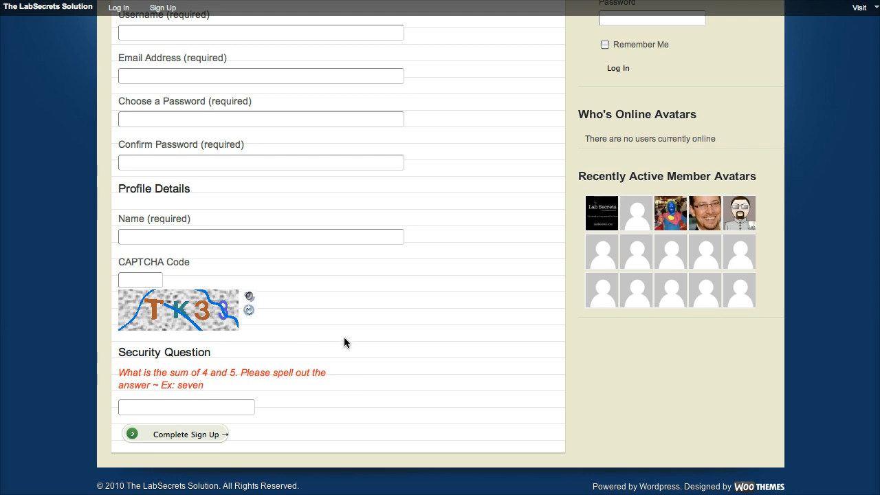
pyautogui.moveTo(309, 337)
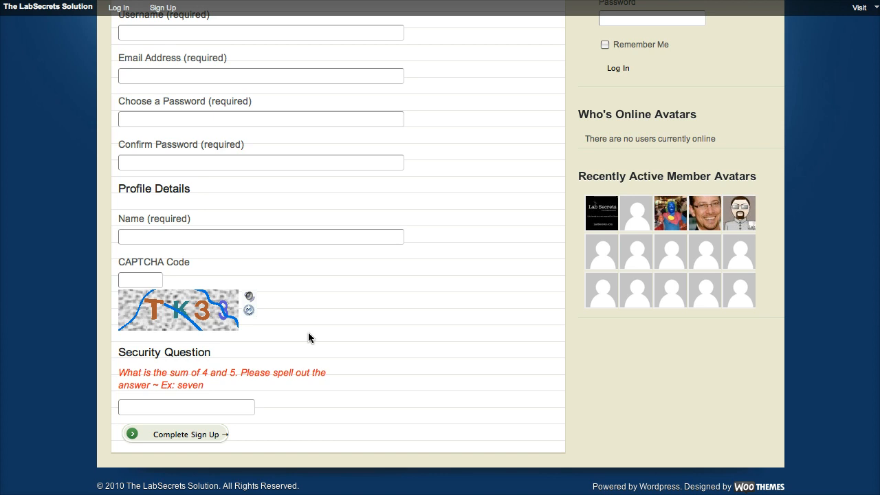
pyautogui.moveTo(285, 362)
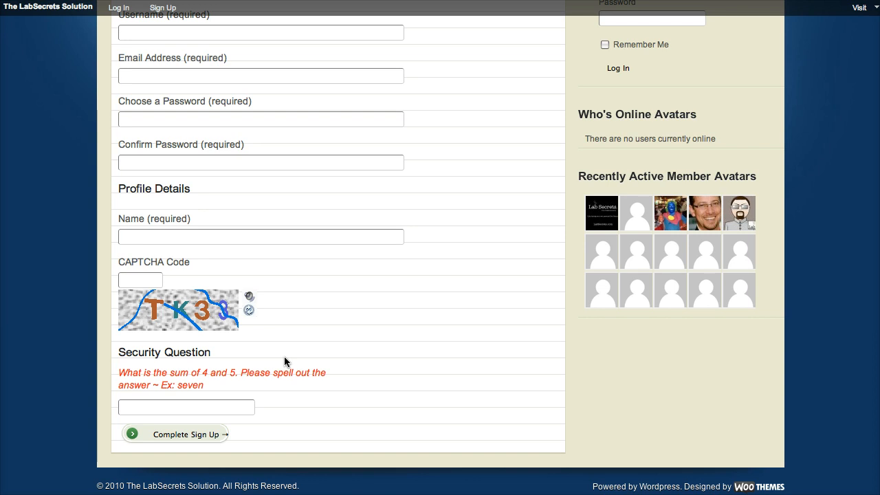
pyautogui.moveTo(191, 362)
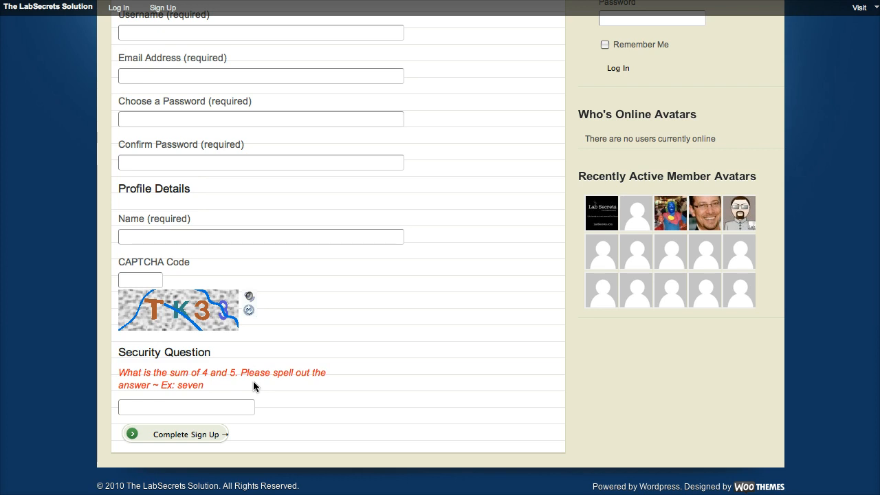
pyautogui.moveTo(277, 339)
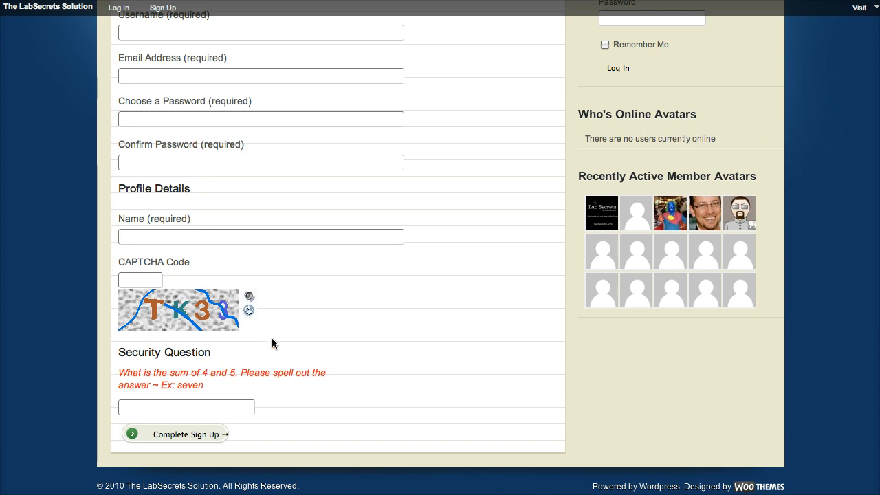
pyautogui.click(140, 279)
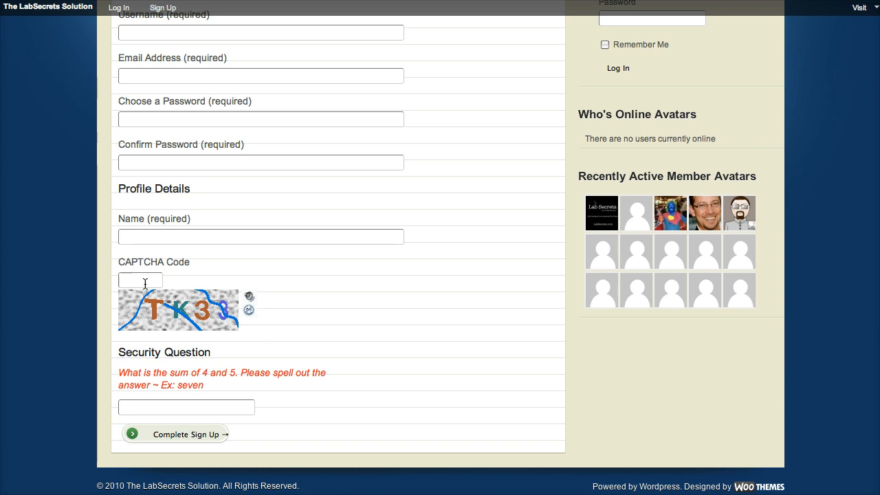
pyautogui.write('TK')
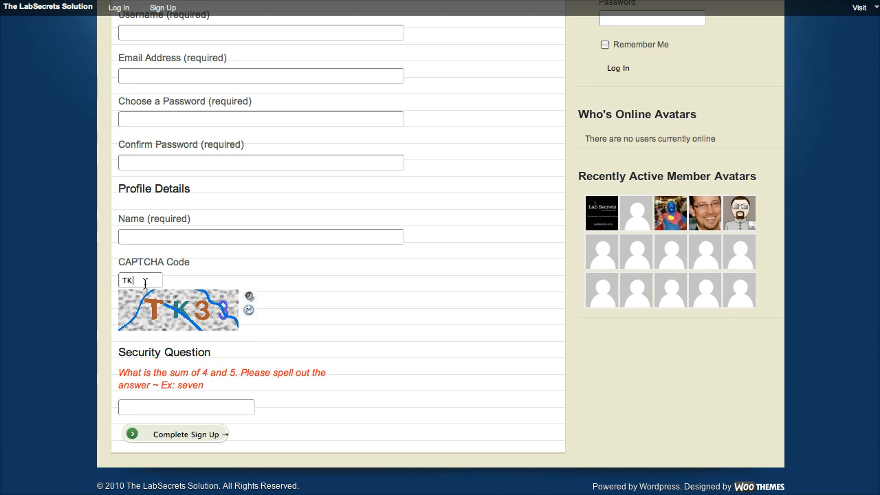
pyautogui.write('3')
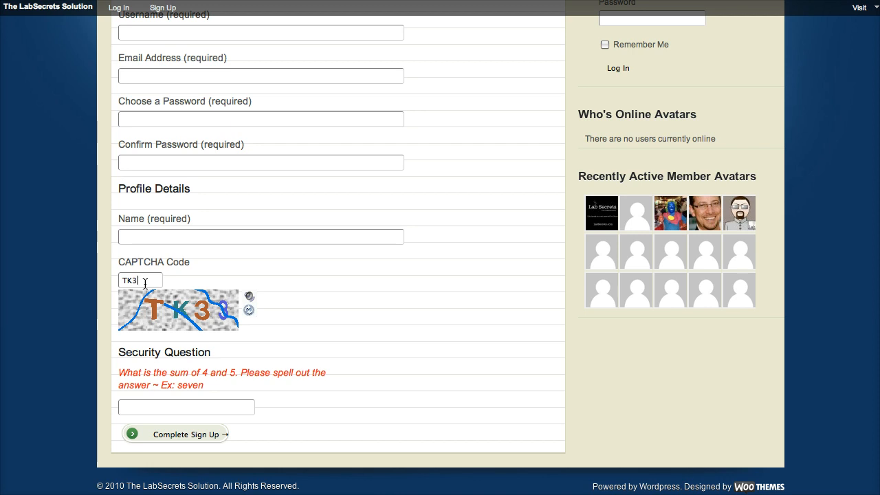
pyautogui.write('3')
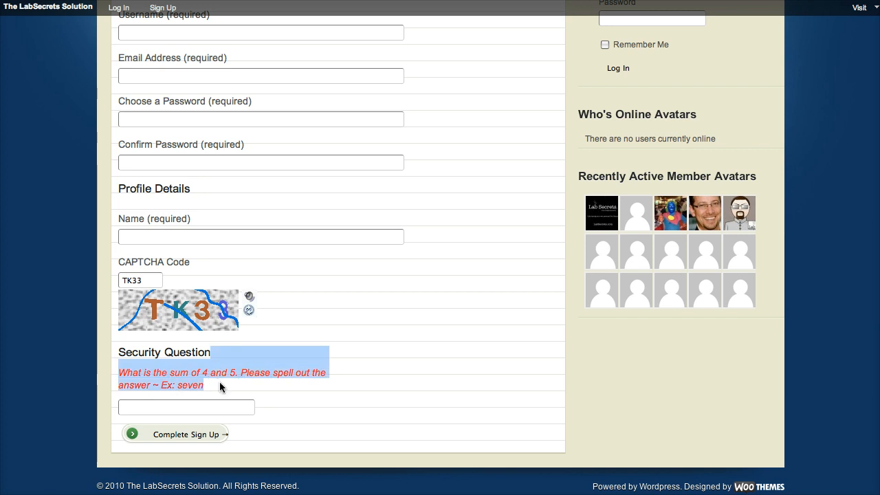
pyautogui.click(186, 407)
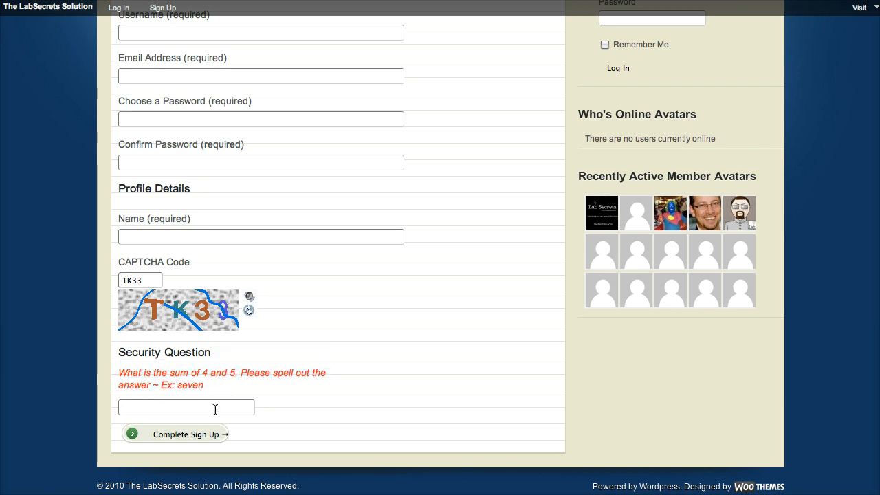
pyautogui.write('nine')
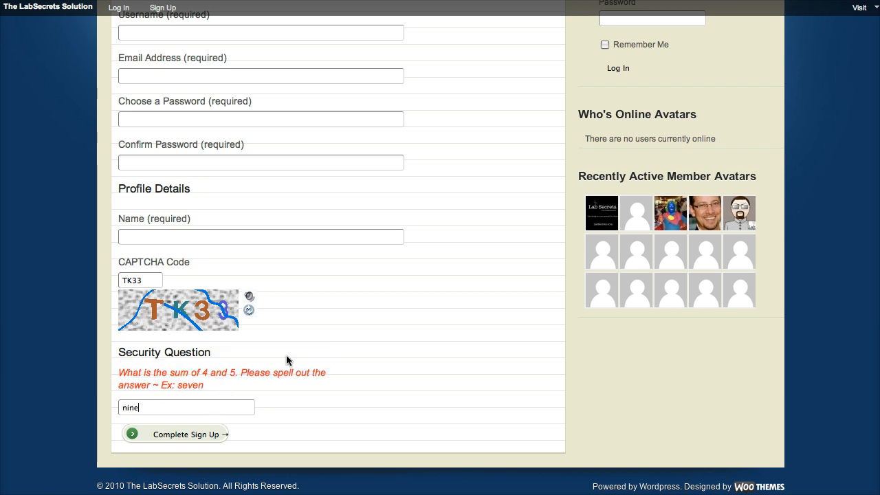
pyautogui.moveTo(319, 409)
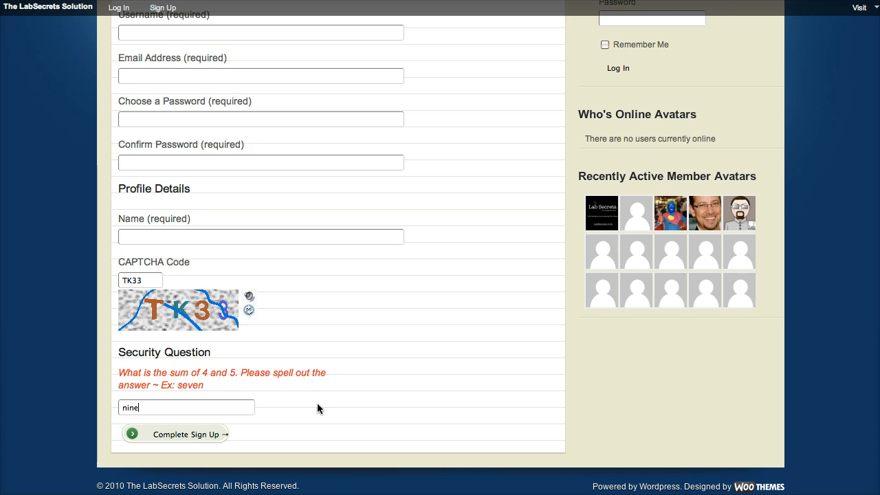
pyautogui.moveTo(237, 438)
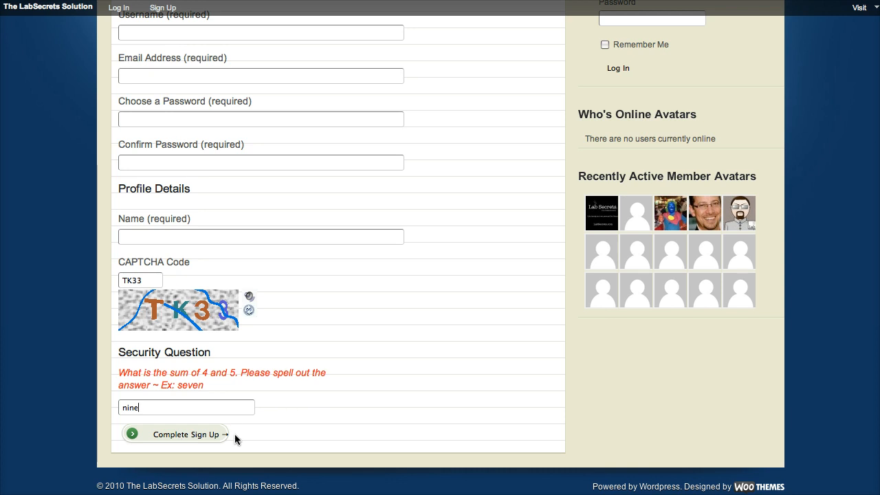
pyautogui.moveTo(349, 102)
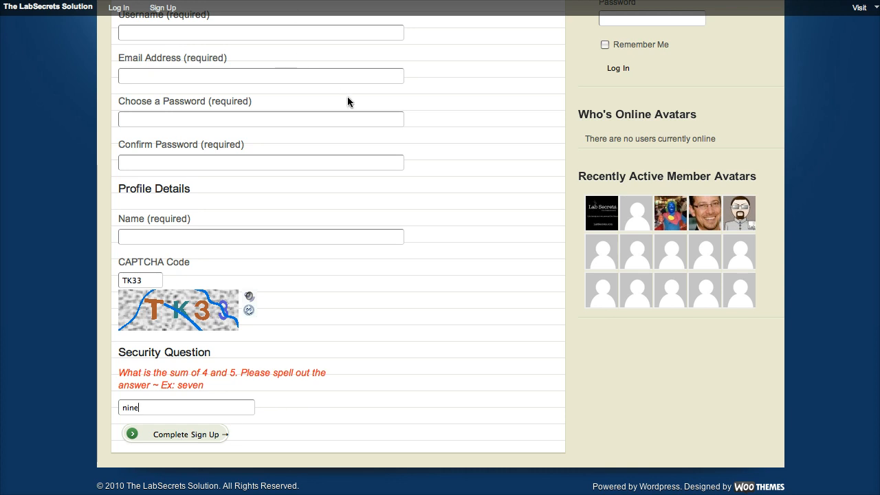
pyautogui.moveTo(352, 11)
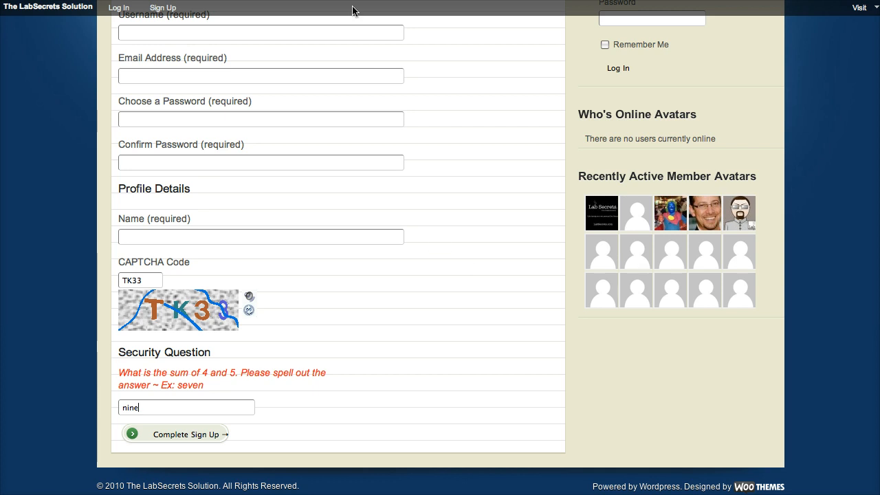
# Switch to the logged-in site view and browse the Sealight home page.
pyautogui.click(176, 434)
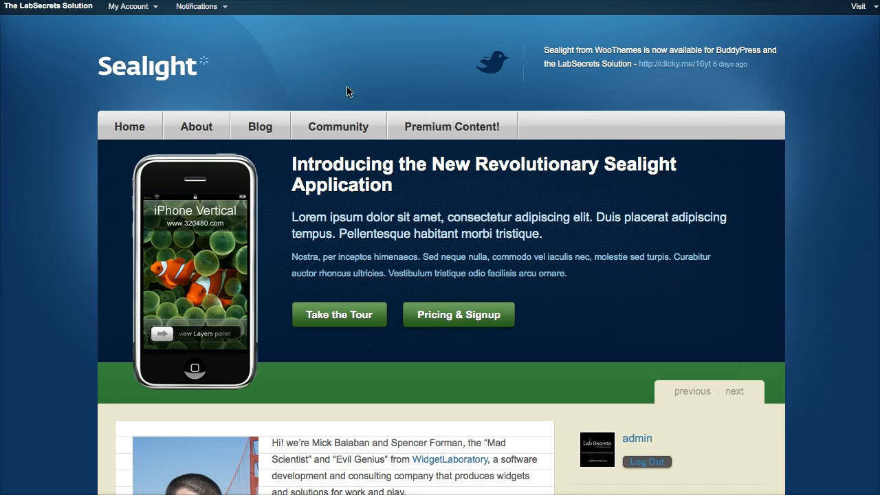
pyautogui.moveTo(176, 61)
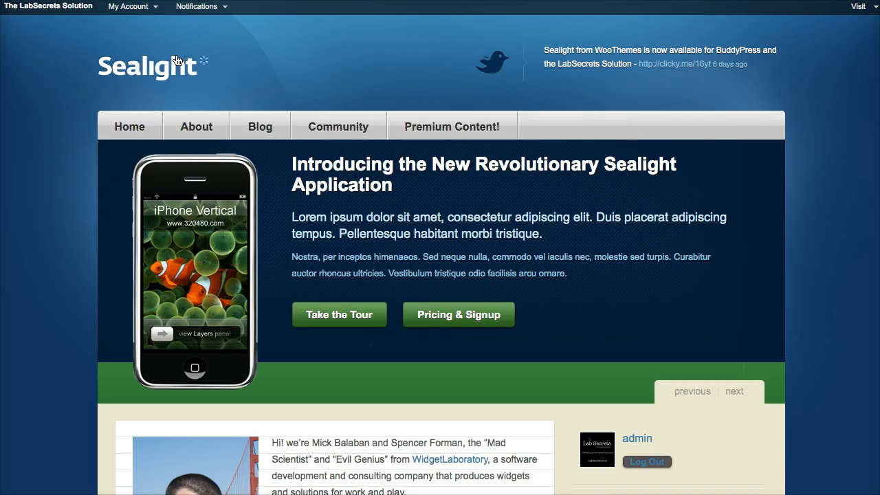
pyautogui.scroll(-3)
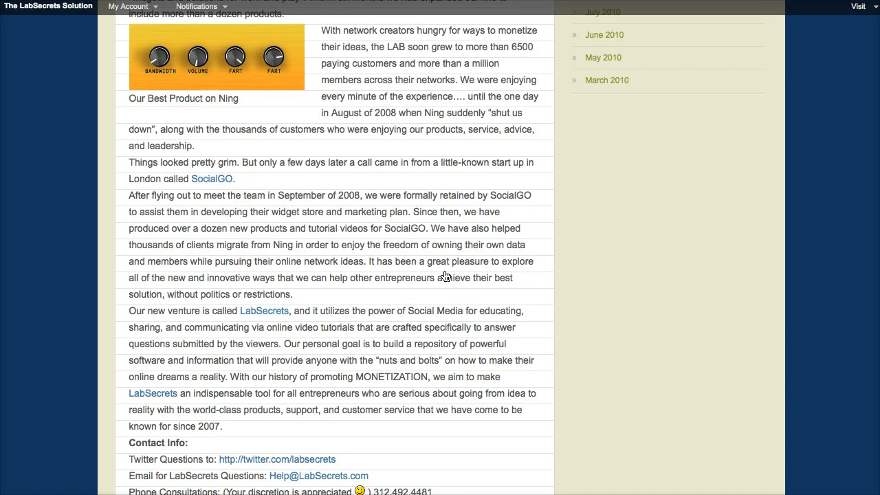
pyautogui.scroll(3)
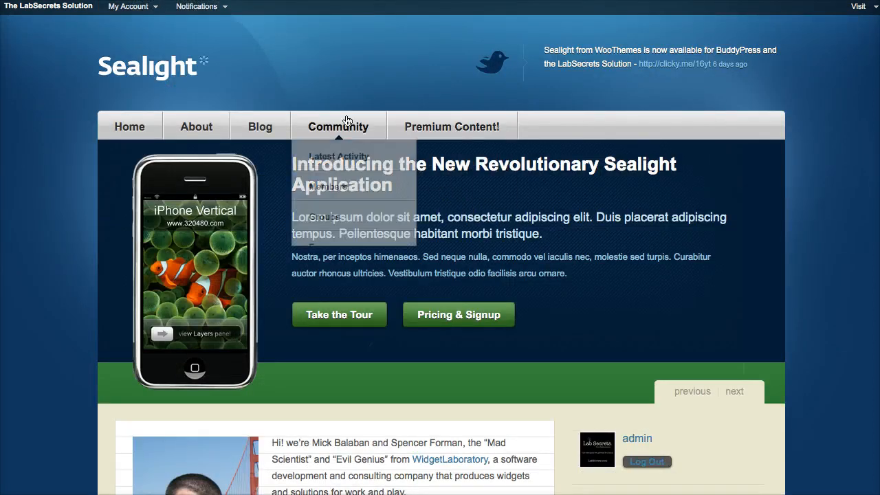
pyautogui.moveTo(269, 82)
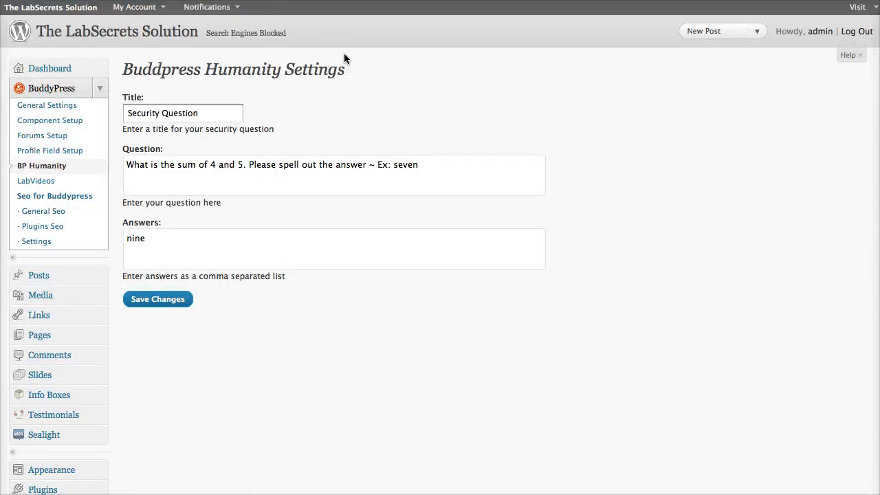
pyautogui.moveTo(172, 339)
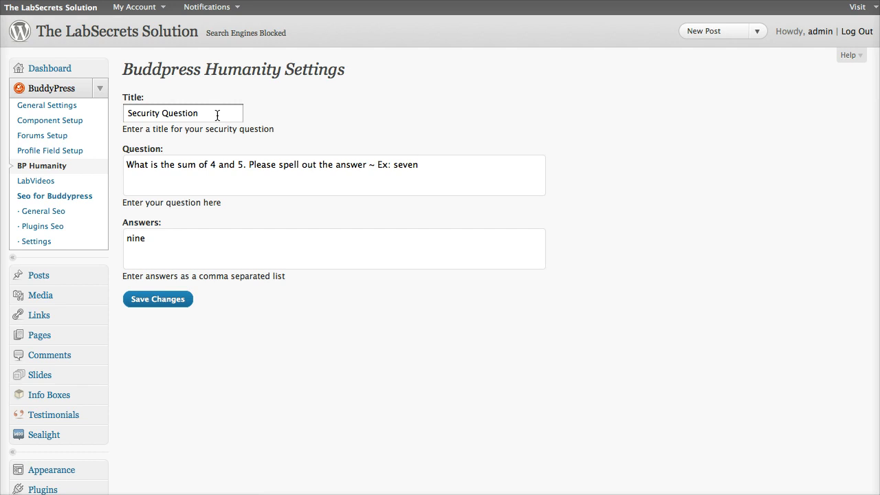
pyautogui.tripleClick(183, 113)
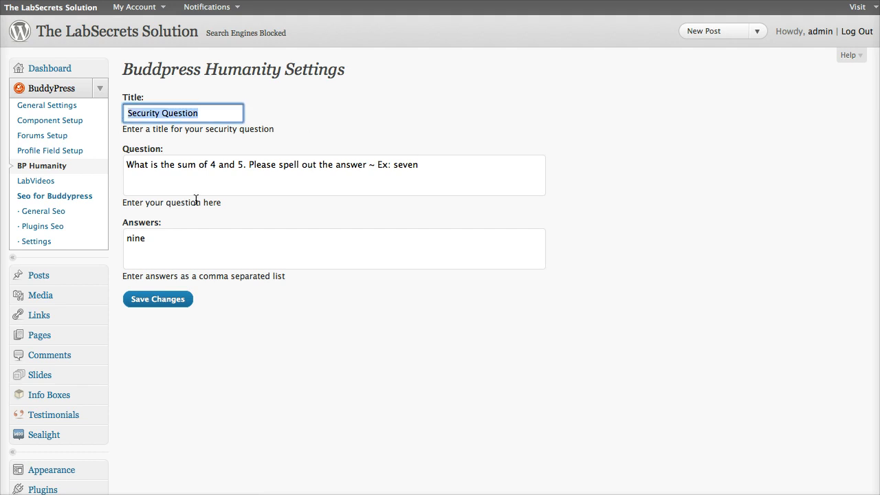
pyautogui.click(179, 238)
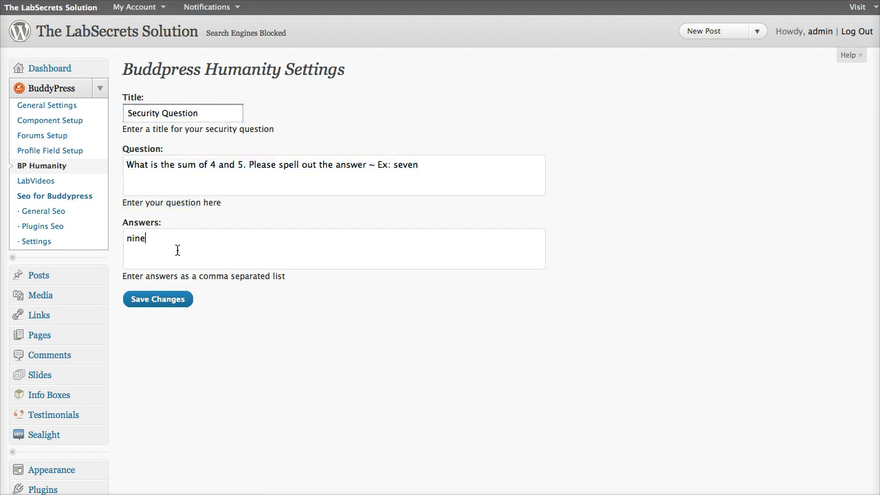
pyautogui.moveTo(282, 325)
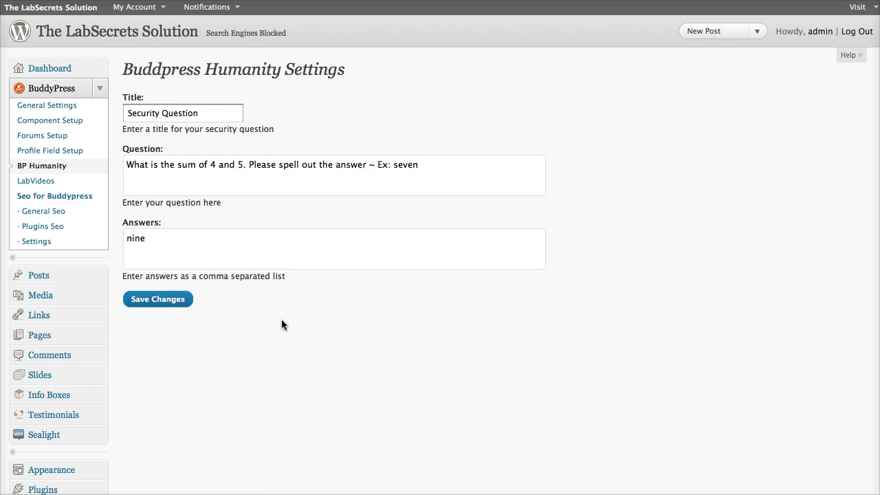
pyautogui.tripleClick(182, 112)
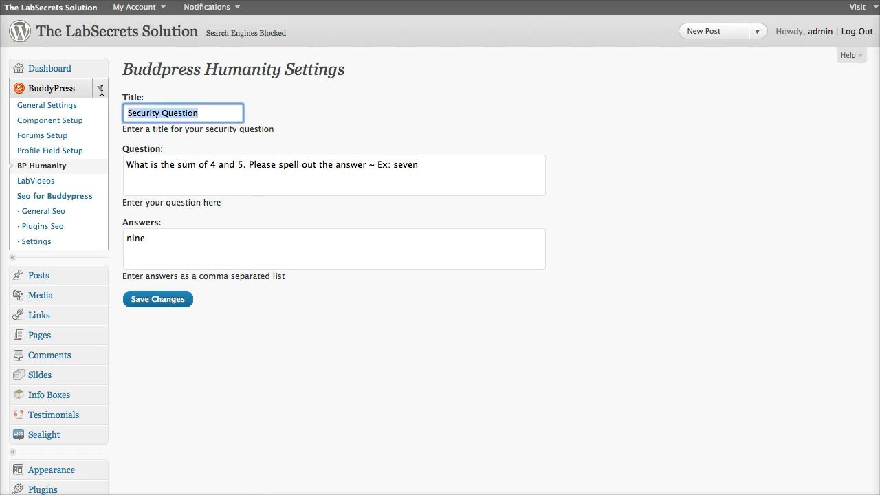
# Enter title 'Please verify your age' and the question asking over-eighteens to type "yes".
pyautogui.write('Please verify your age')
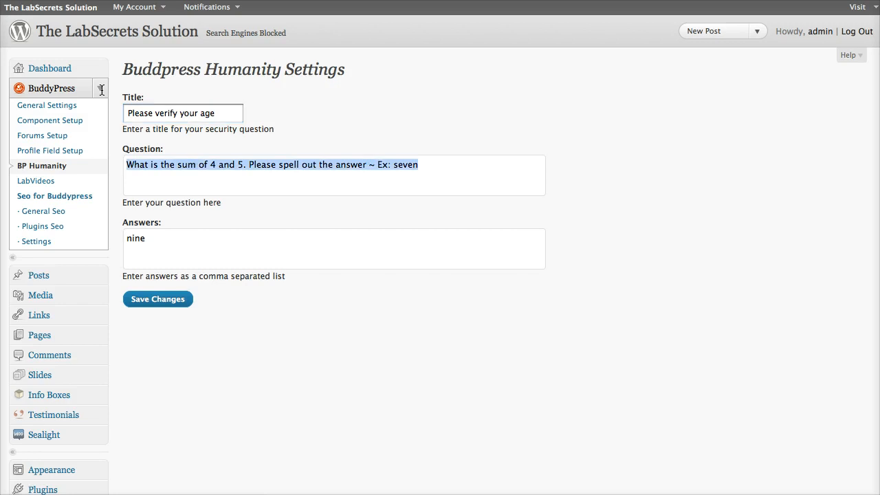
pyautogui.write('If you')
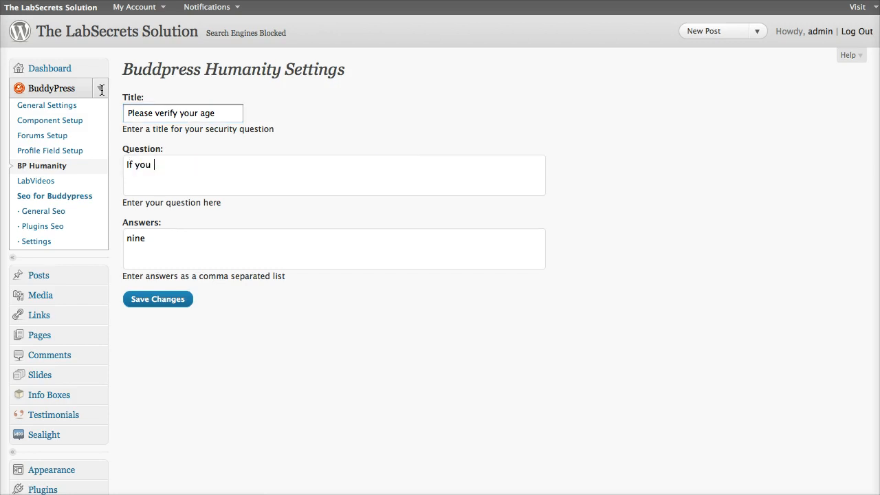
pyautogui.write('are over')
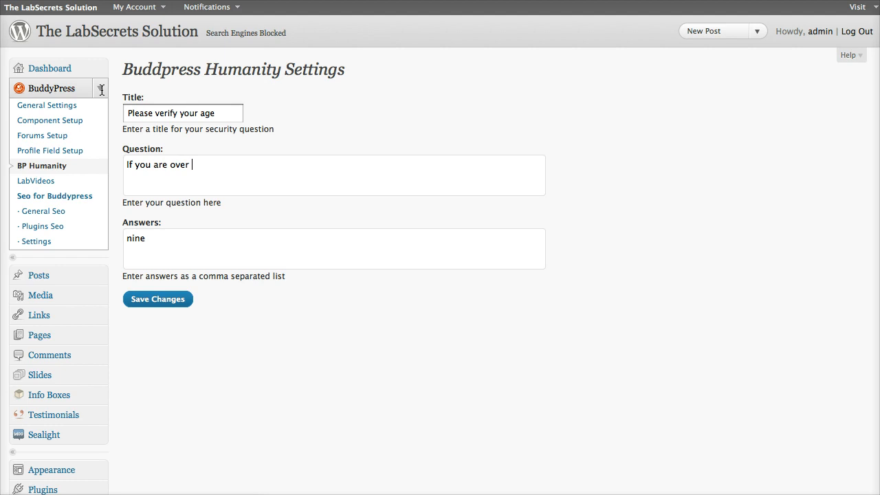
pyautogui.write('eighteen, please t')
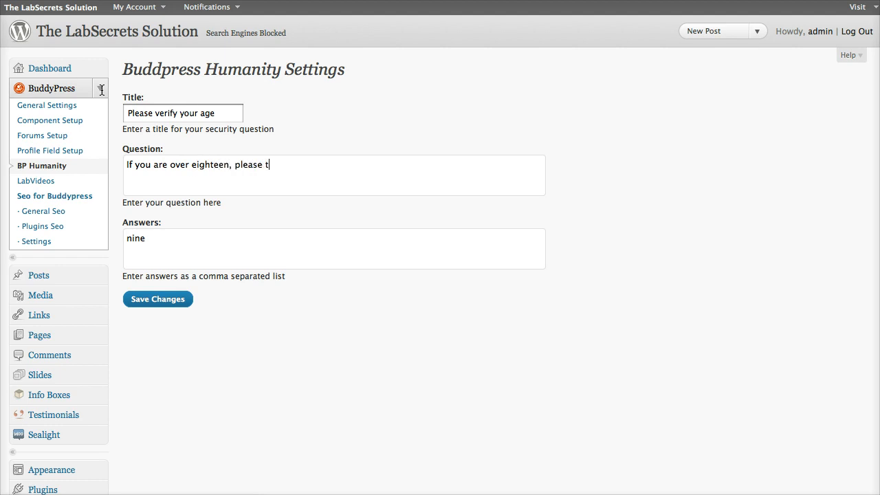
pyautogui.write('ype "yes"')
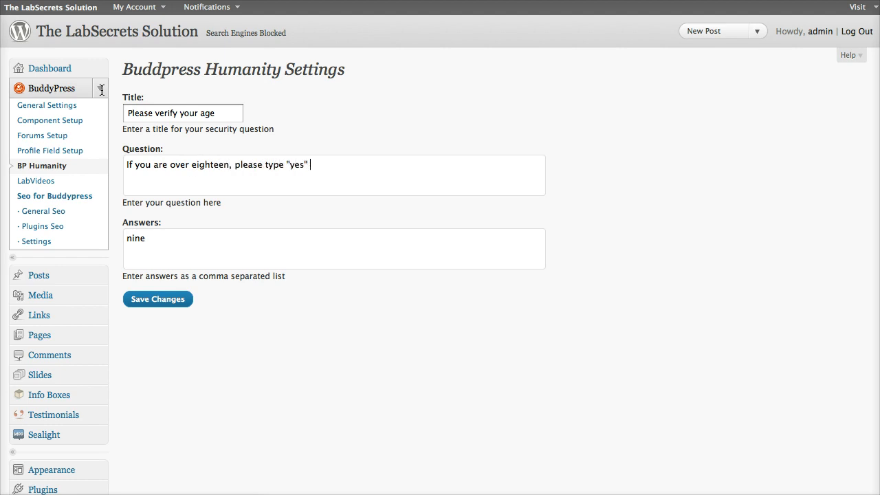
pyautogui.write('(as shown)')
pyautogui.click(334, 249)
pyautogui.write('yes')
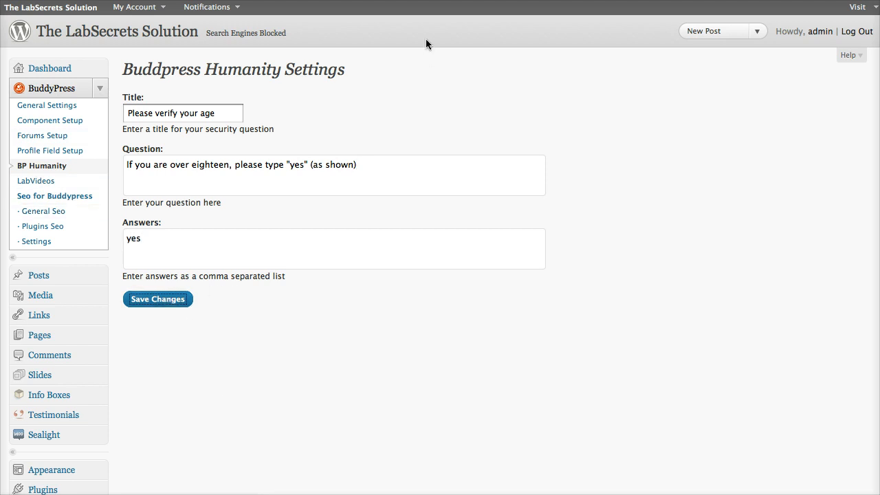
pyautogui.moveTo(427, 44)
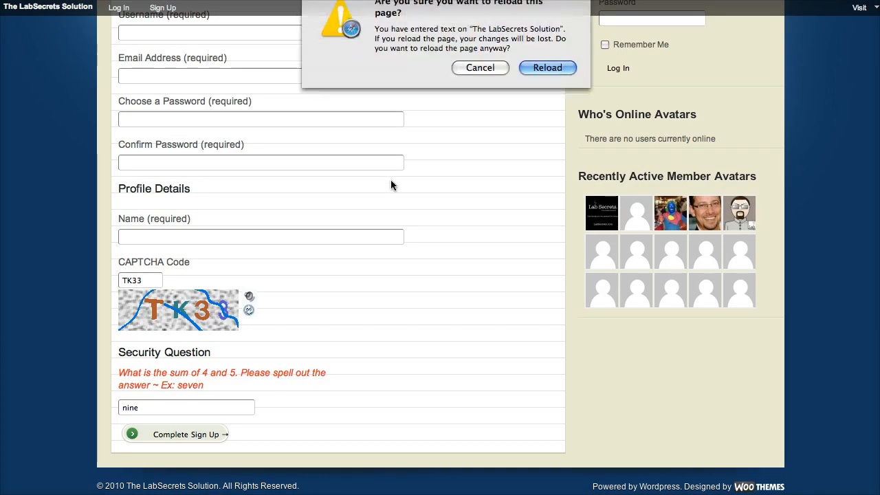
# Confirm the sign-up page reload and scroll to the new age-verification question.
pyautogui.click(480, 68)
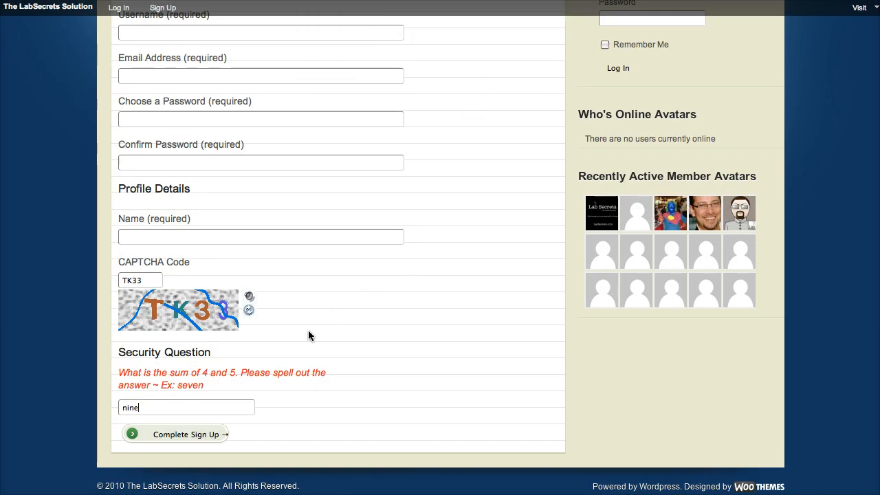
pyautogui.scroll(3)
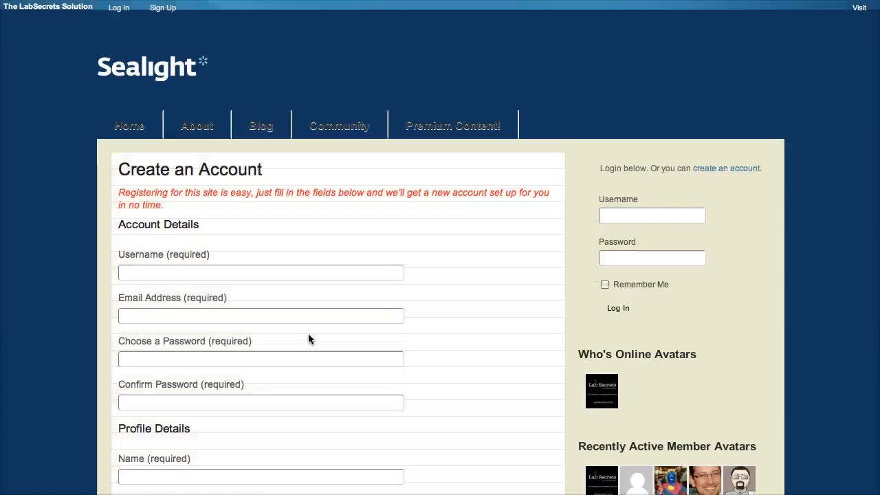
pyautogui.scroll(-3)
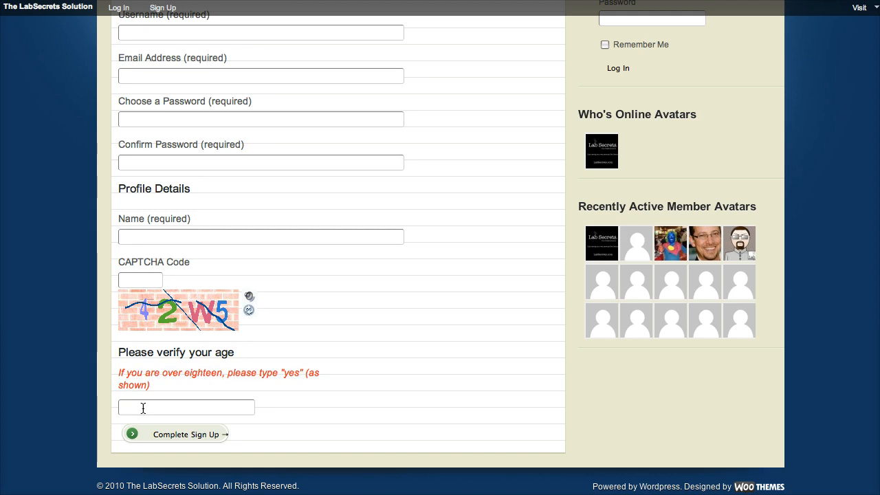
# Answer the age question with 'yes' and return to the CAPTCHA code field.
pyautogui.write('yes')
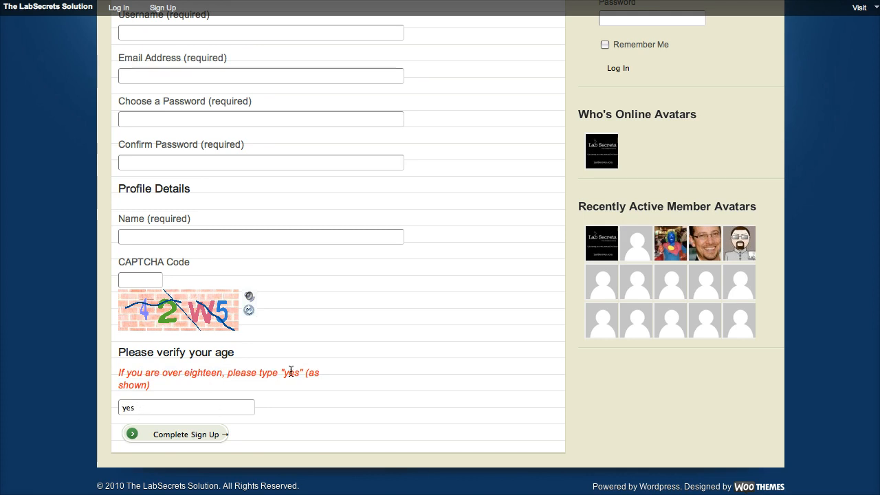
pyautogui.scroll(3)
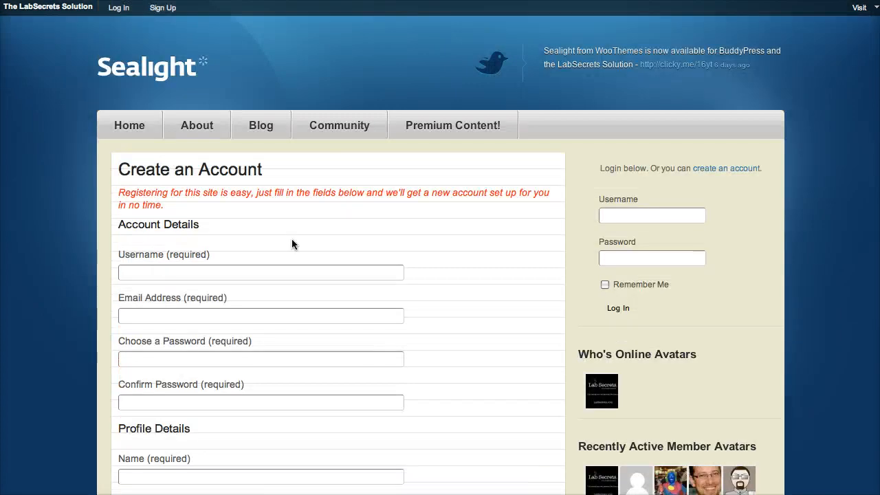
pyautogui.scroll(-3)
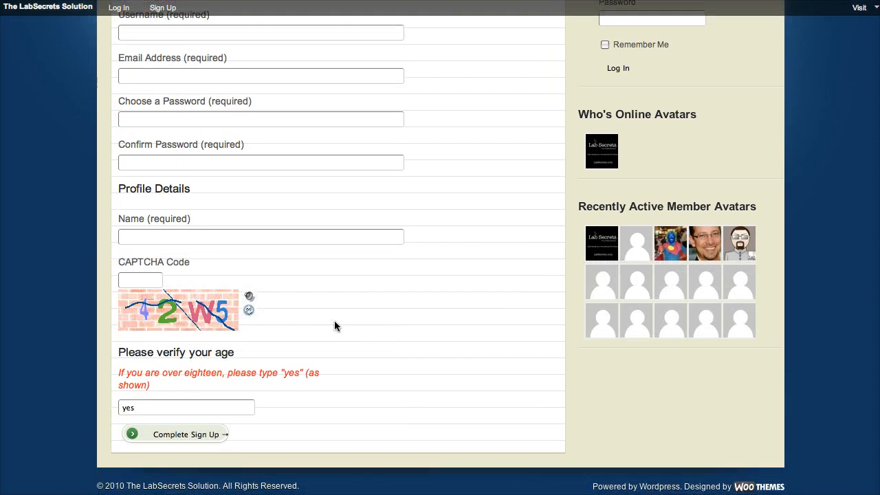
pyautogui.moveTo(201, 258)
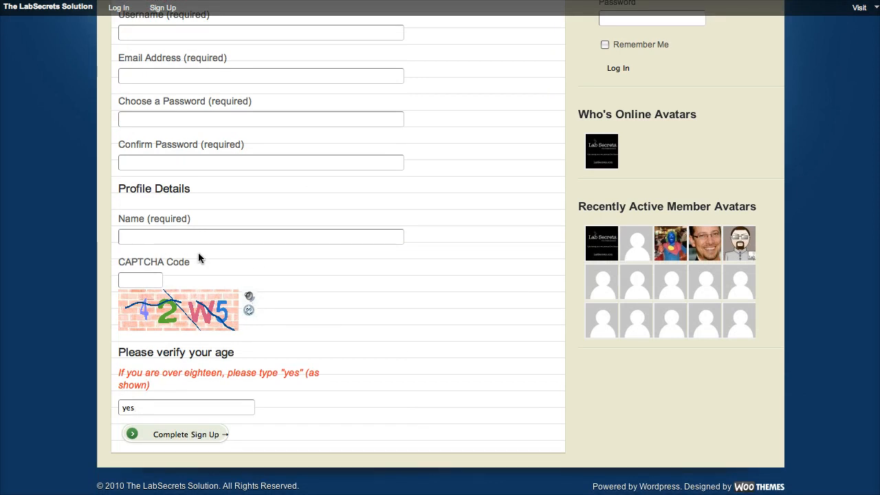
pyautogui.moveTo(270, 299)
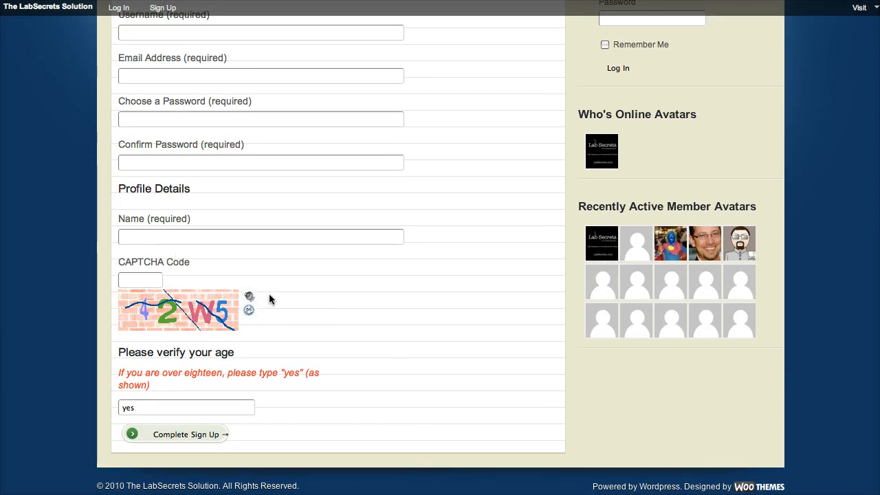
pyautogui.moveTo(171, 287)
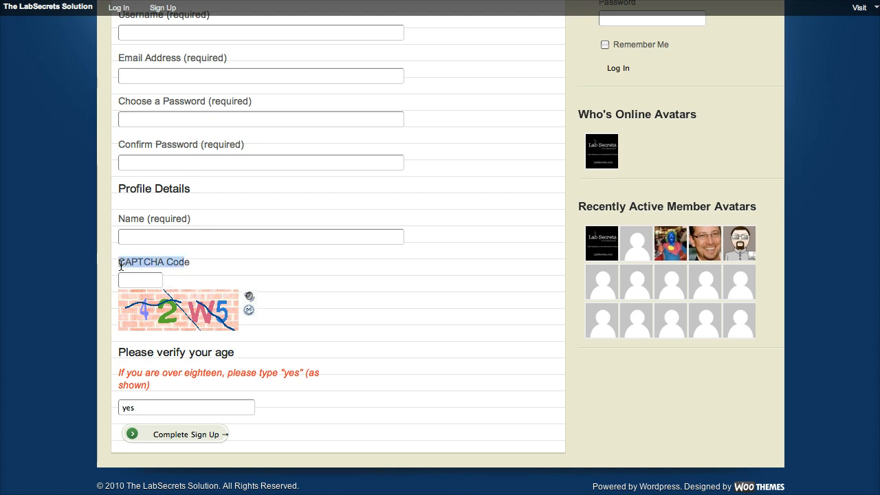
pyautogui.click(141, 279)
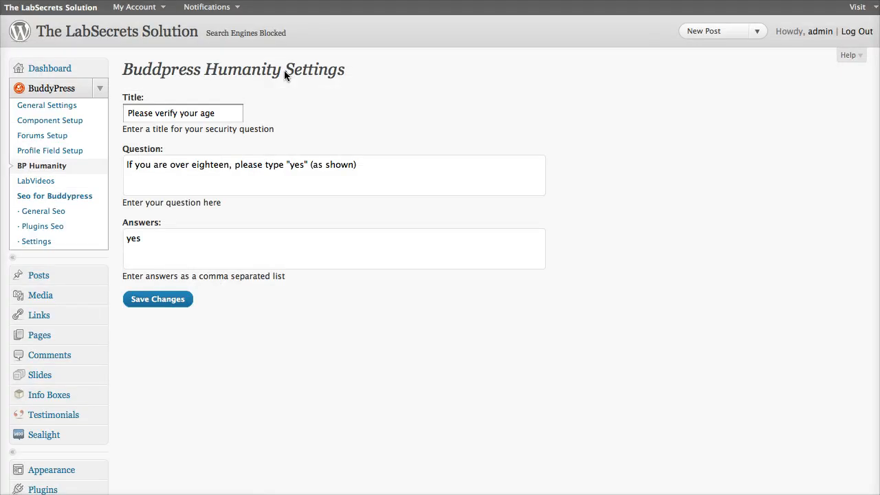
pyautogui.moveTo(319, 120)
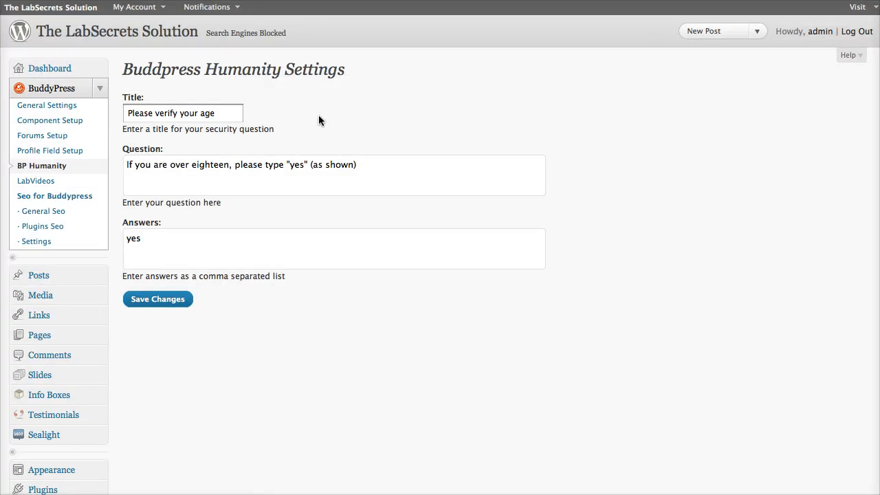
pyautogui.moveTo(434, 145)
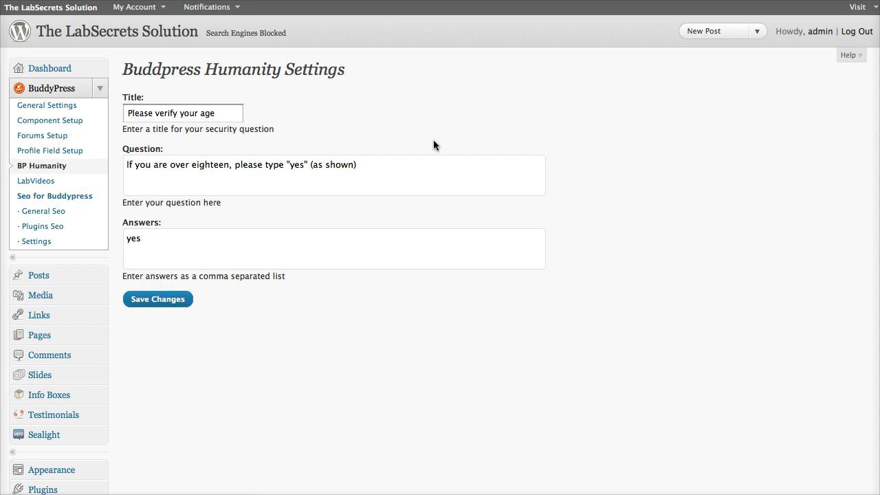